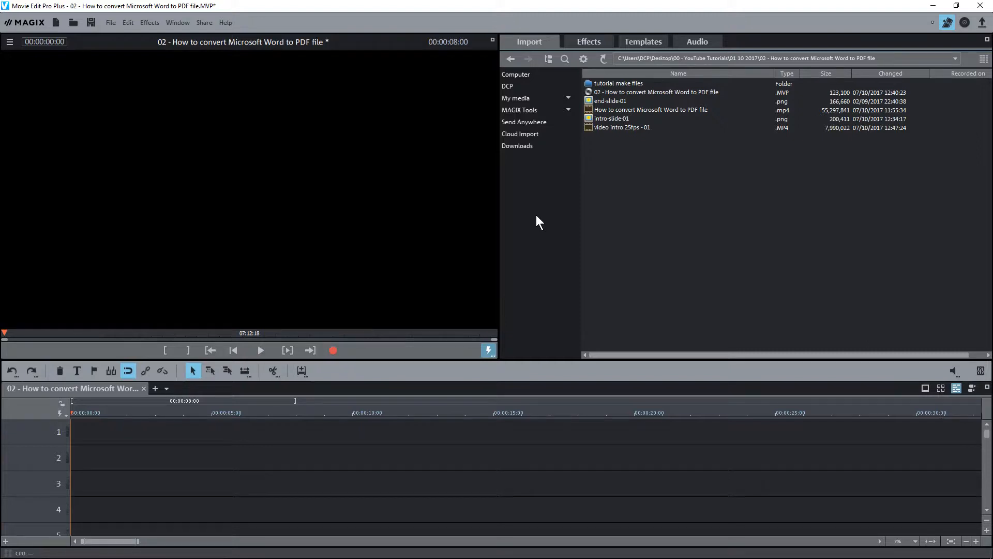
mouse_move(600, 146)
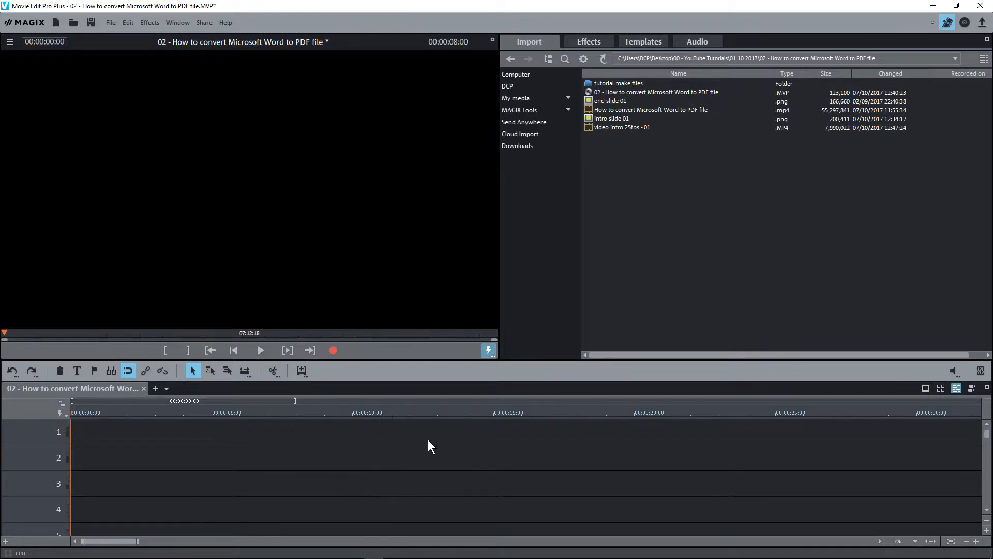
mouse_move(619, 436)
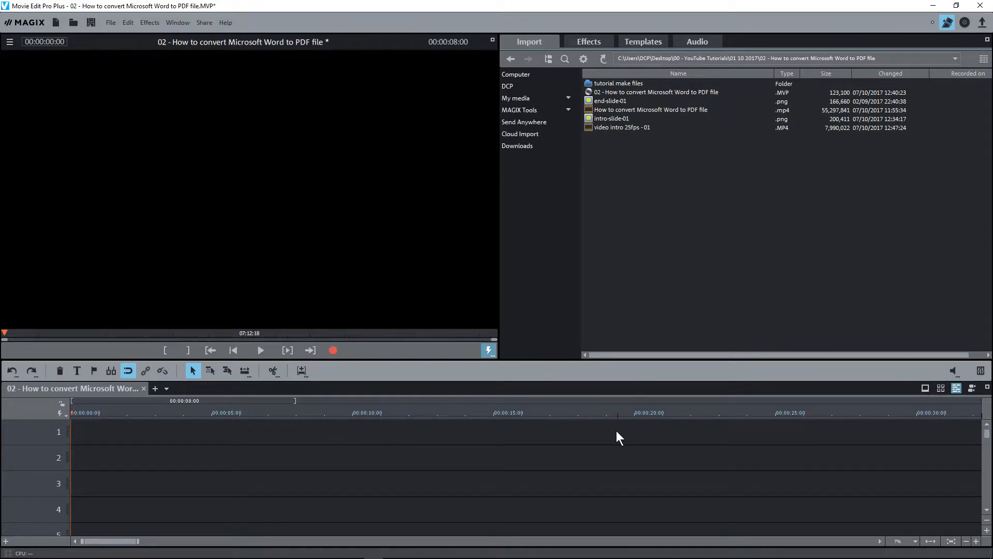
Place video intro 25fps - 01.MP4 on track 1 at 00:00
click(622, 127)
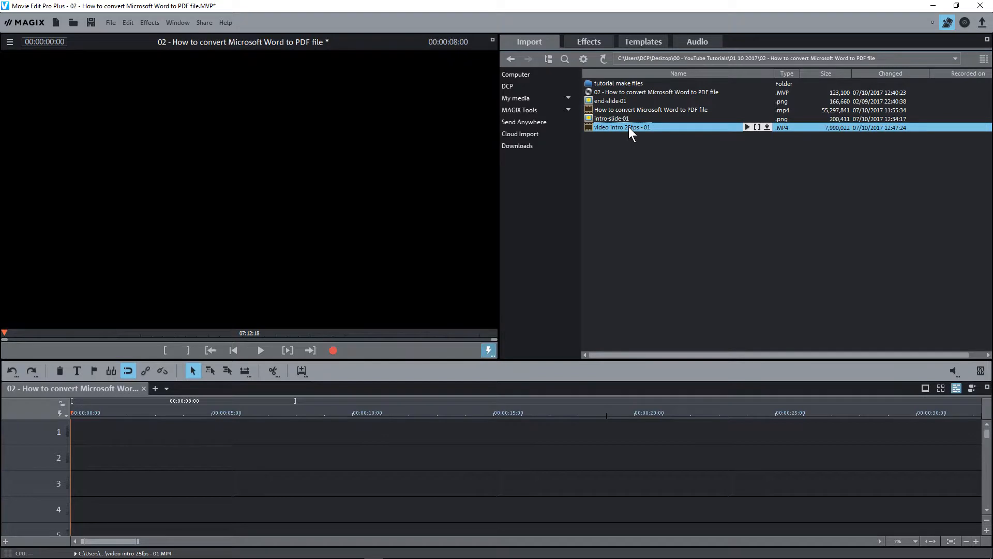
drag(622, 127, 184, 432)
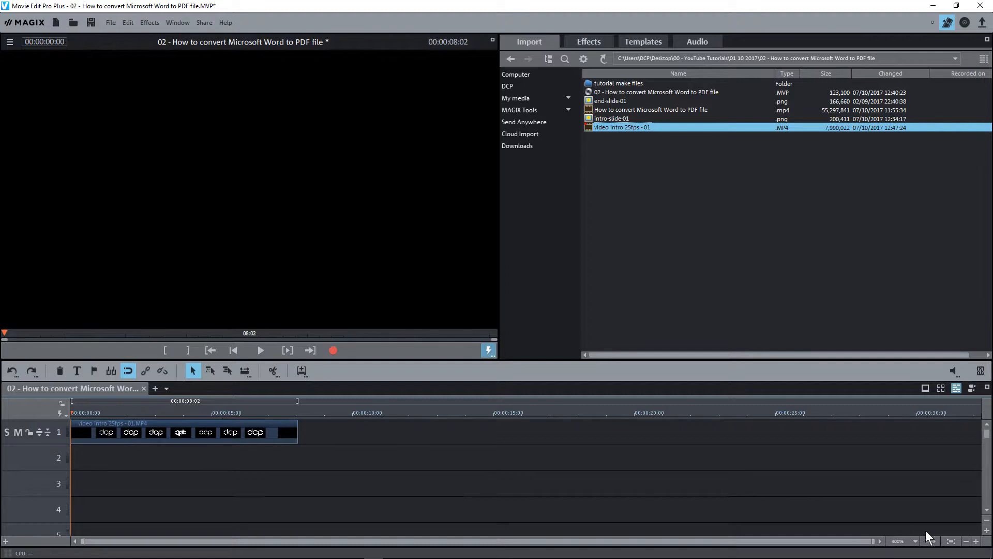
click(966, 542)
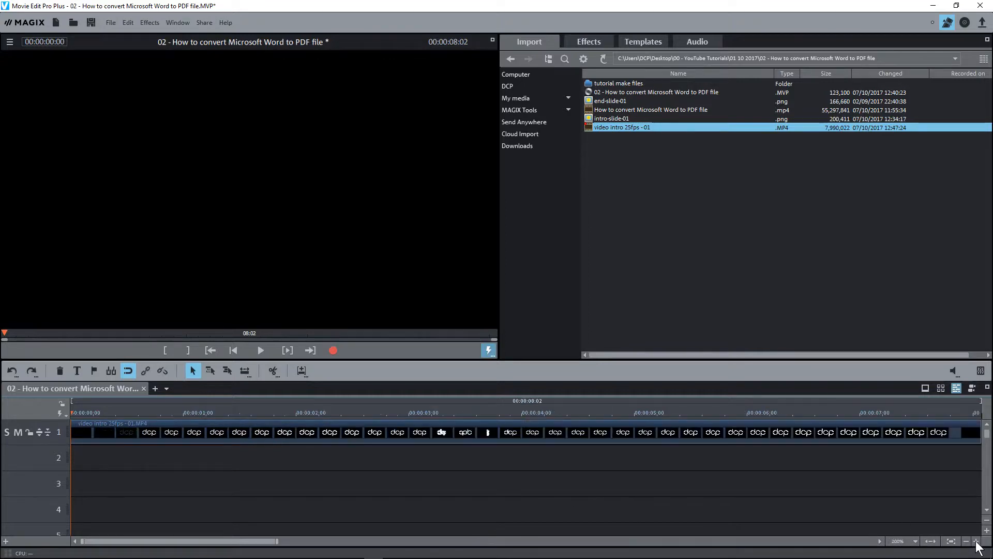
click(978, 541)
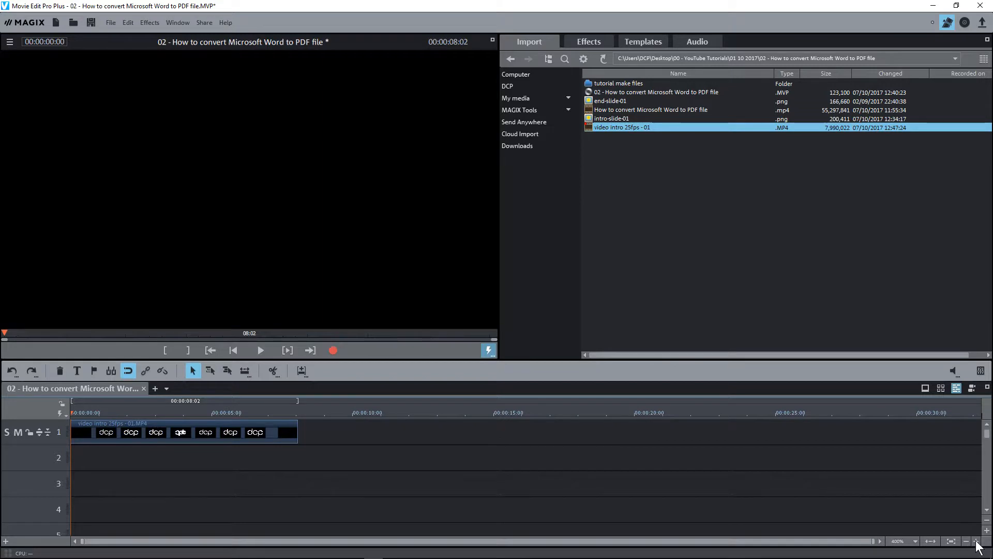
mouse_move(590, 450)
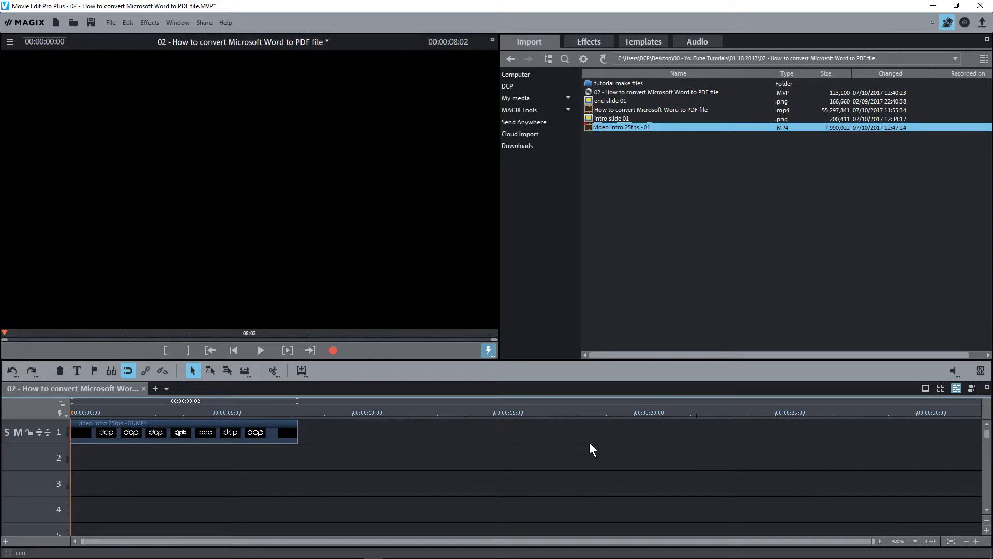
mouse_move(805, 437)
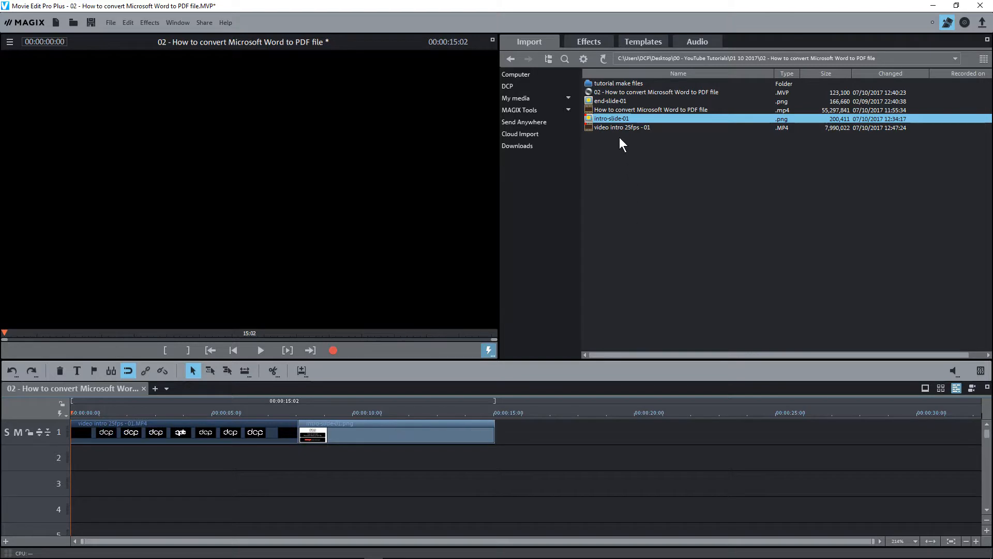
Select How to convert Microsoft Word to PDF file.mp4 in the Import panel
click(650, 109)
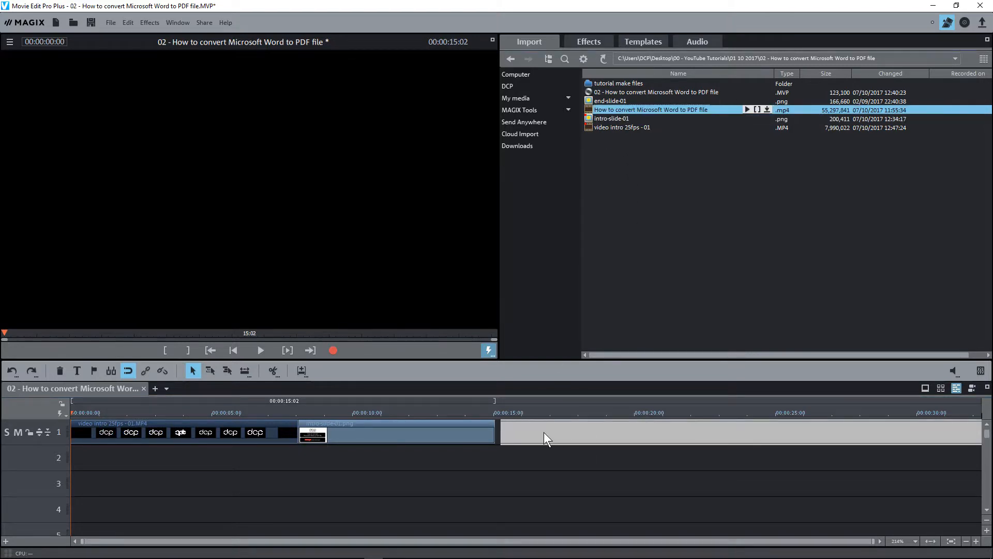
Place the tutorial video on track 1 after intro-slide-01, then select end-slide-01
drag(651, 110, 570, 431)
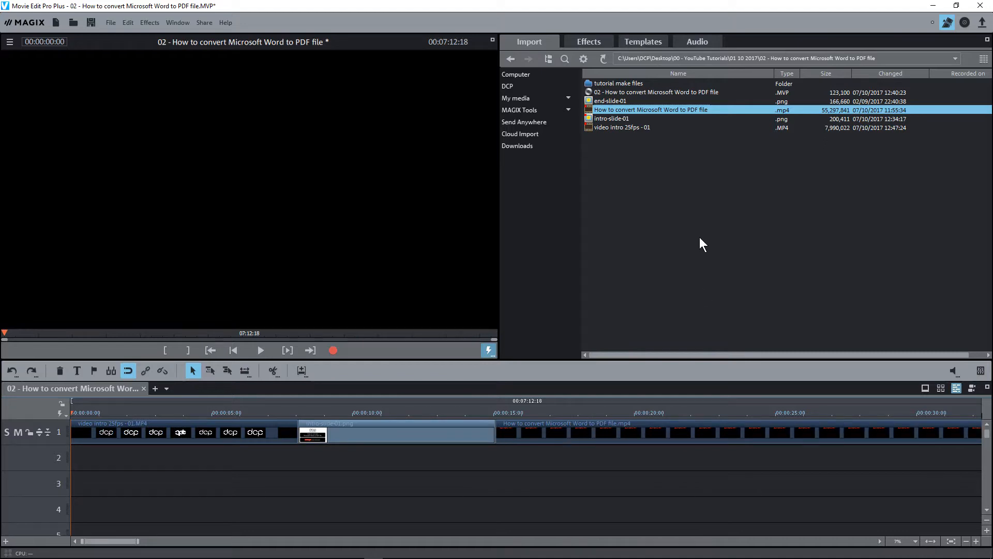
click(611, 101)
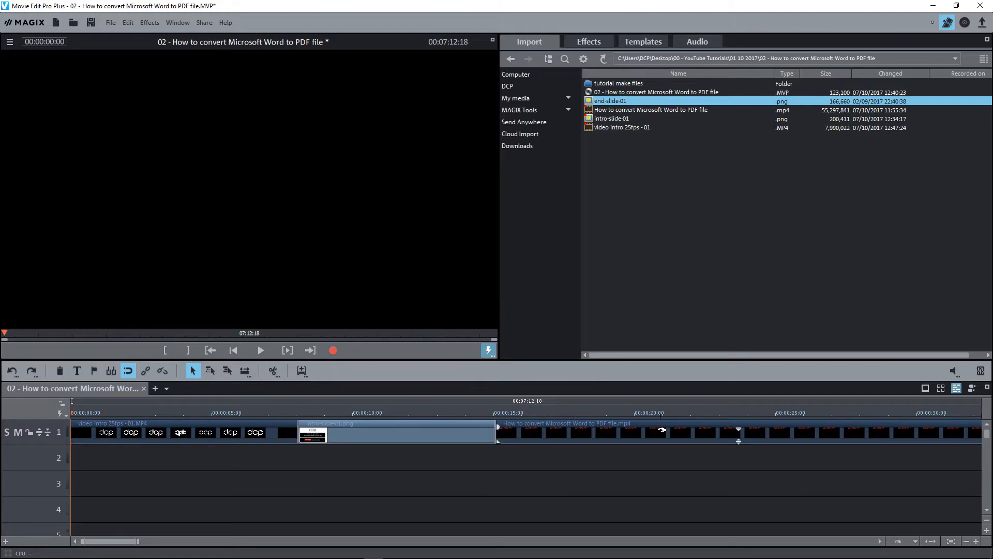
mouse_move(633, 107)
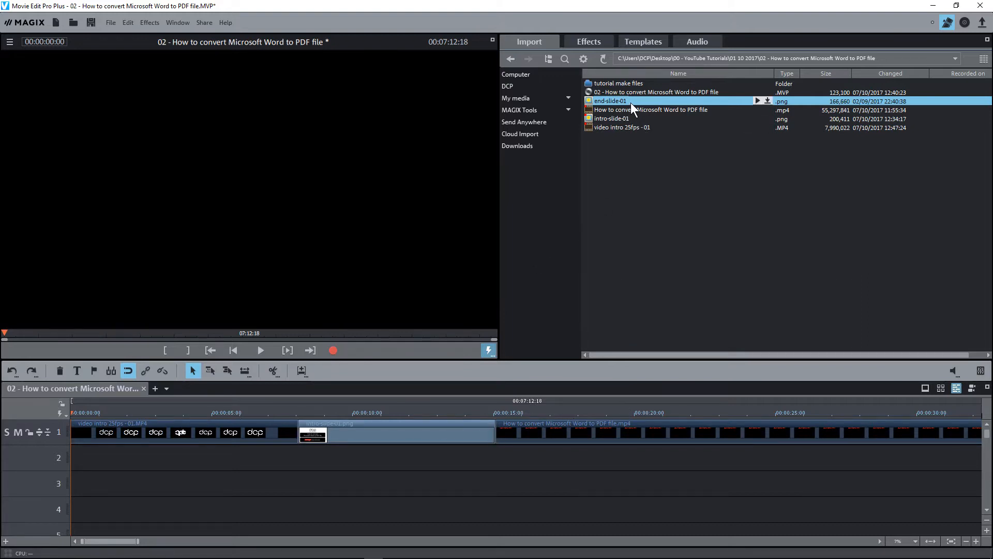
mouse_move(616, 124)
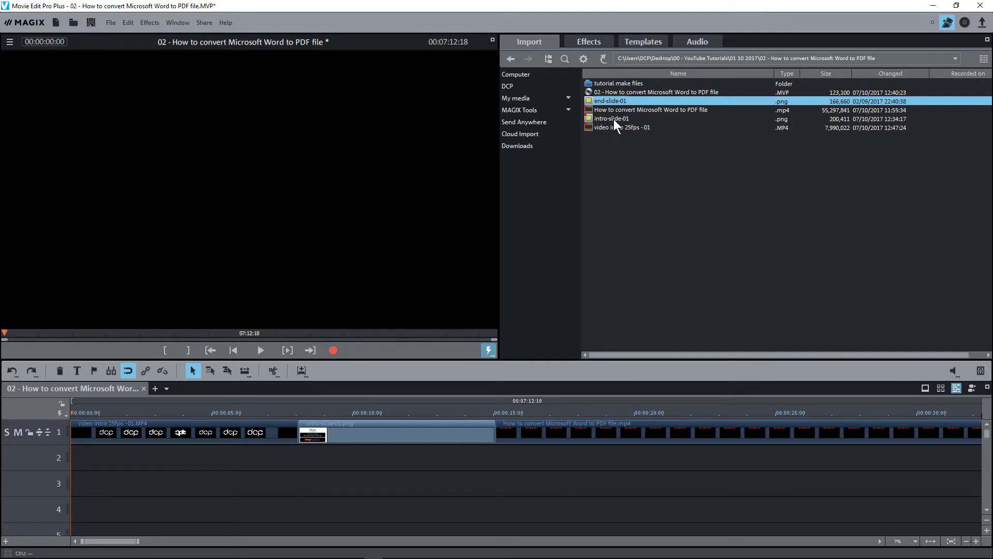